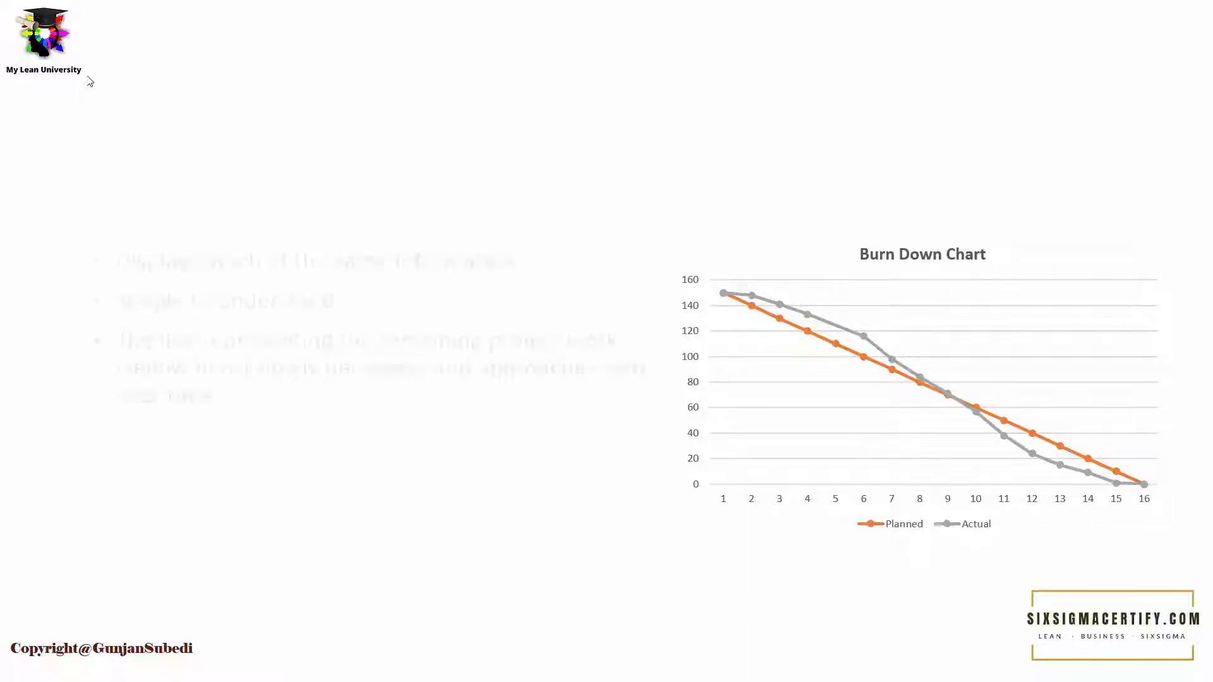
# - Advance the slideshow from the Burn Down Chart slide to the platinum membership promo slide
pyautogui.press('Right')
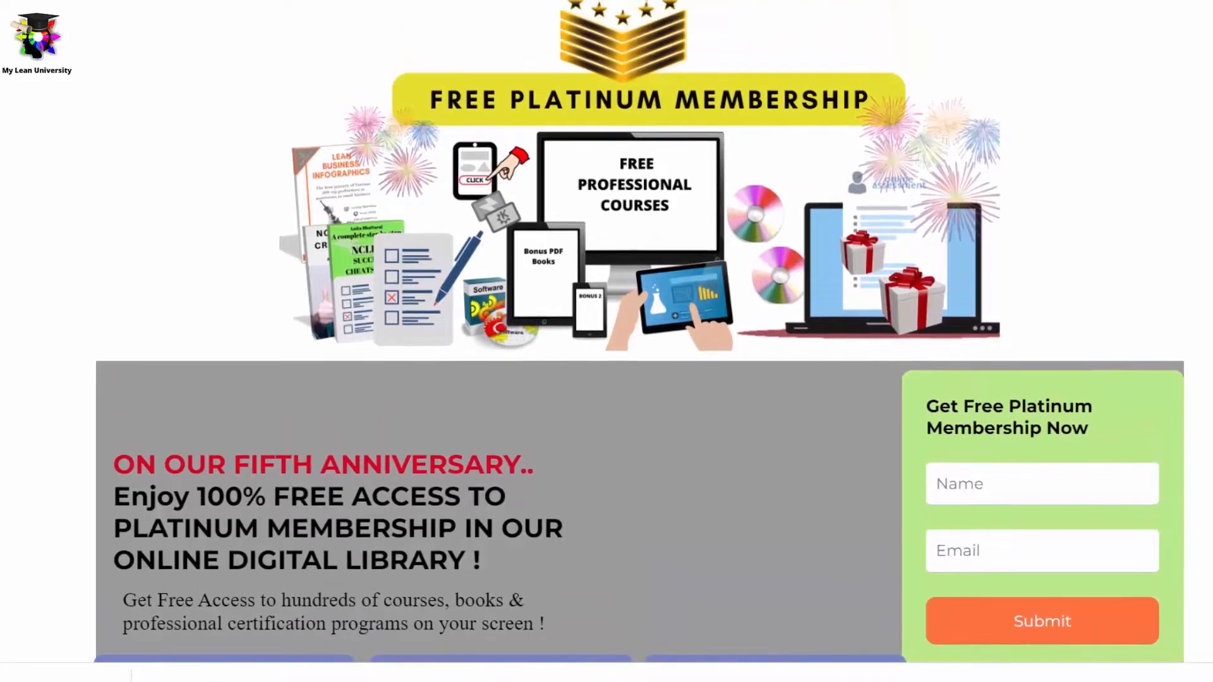
# - Scroll the promo page down to the Gold, Platinum and Industry Standard membership plan cards
pyautogui.scroll(-3)
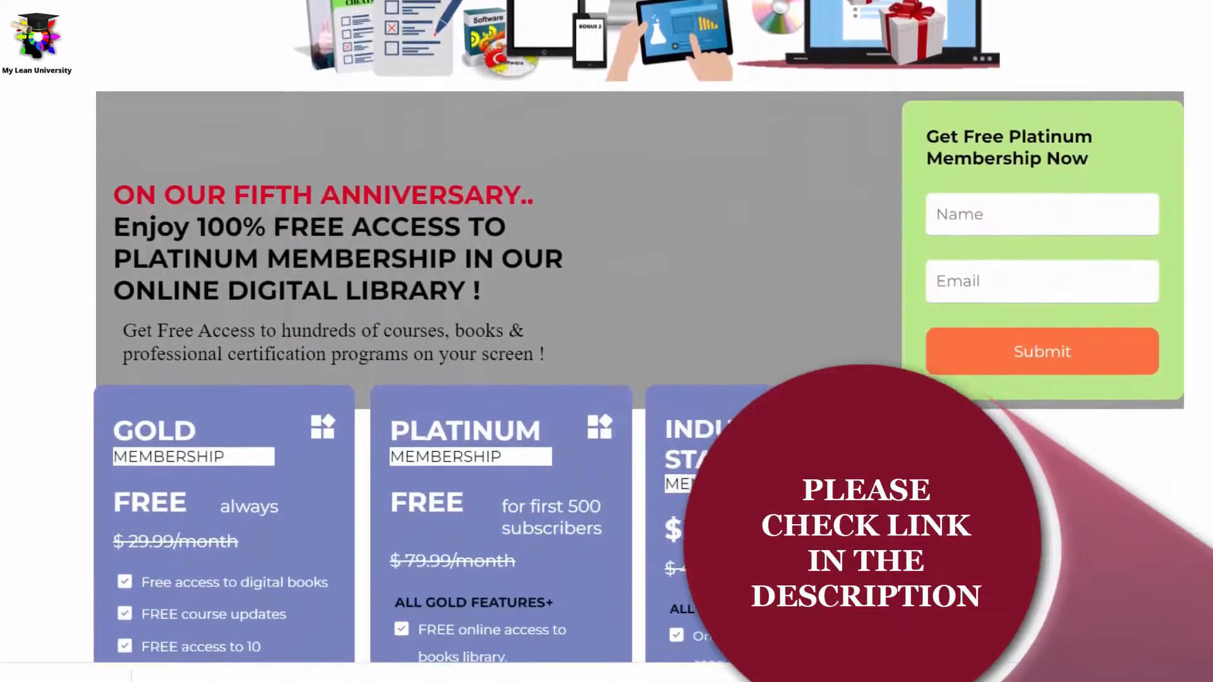
pyautogui.scroll(-3)
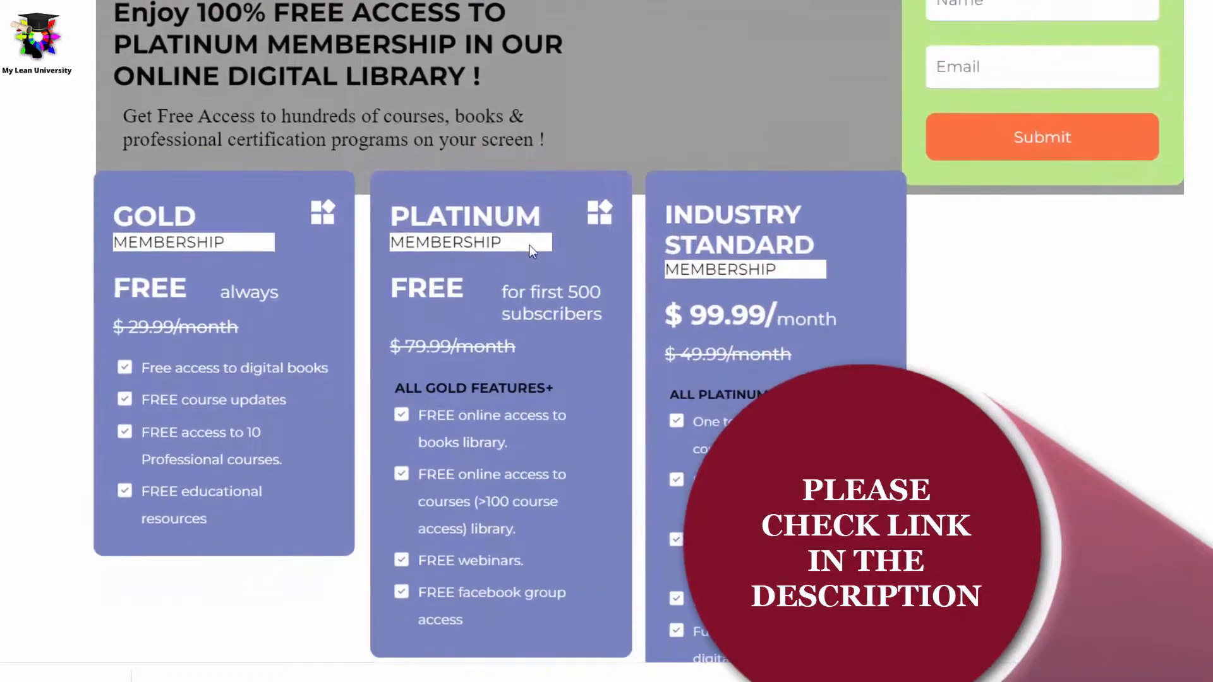